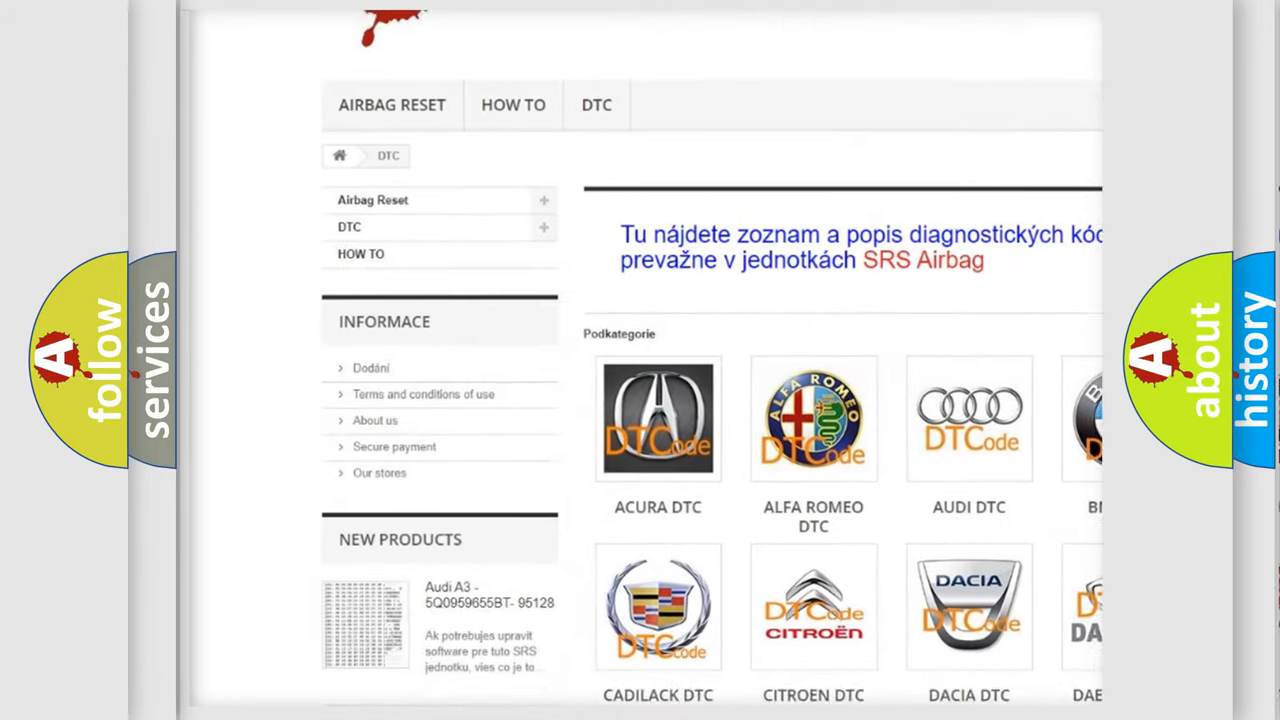
{"action": "scroll", "scroll_direction": "down", "scroll_amount": 3}
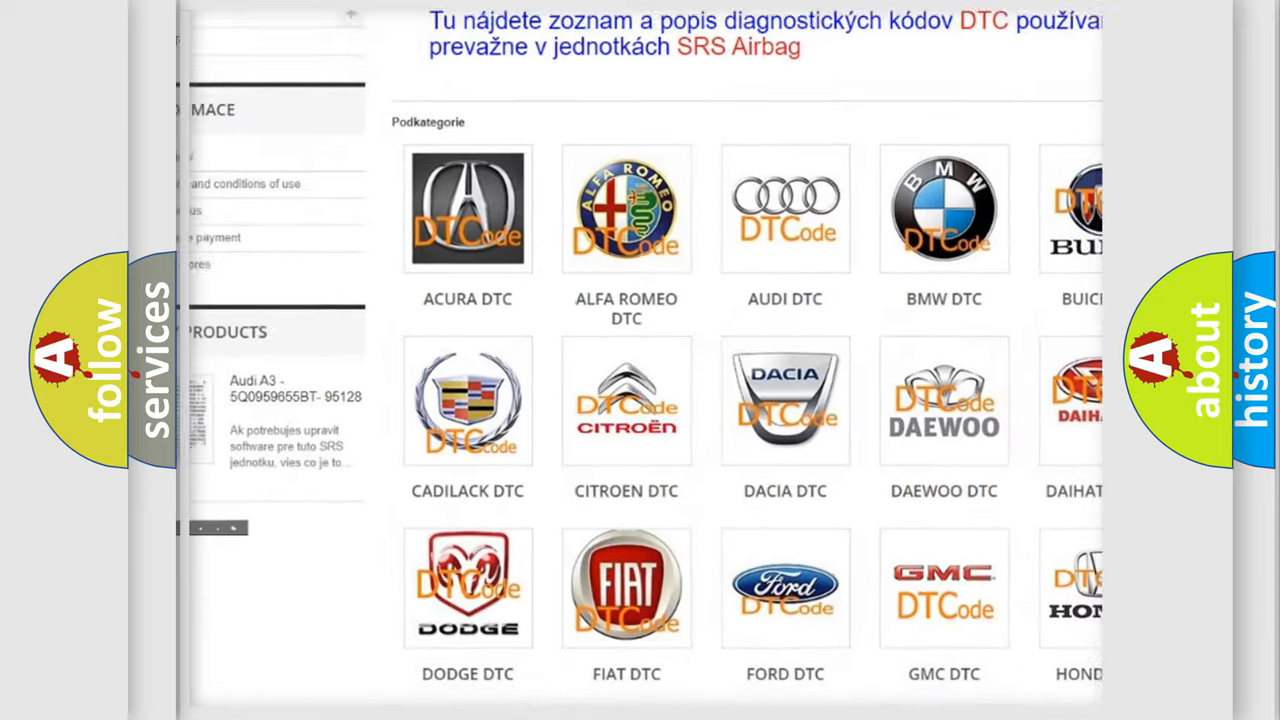
{"action": "scroll", "scroll_direction": "down", "scroll_amount": 3}
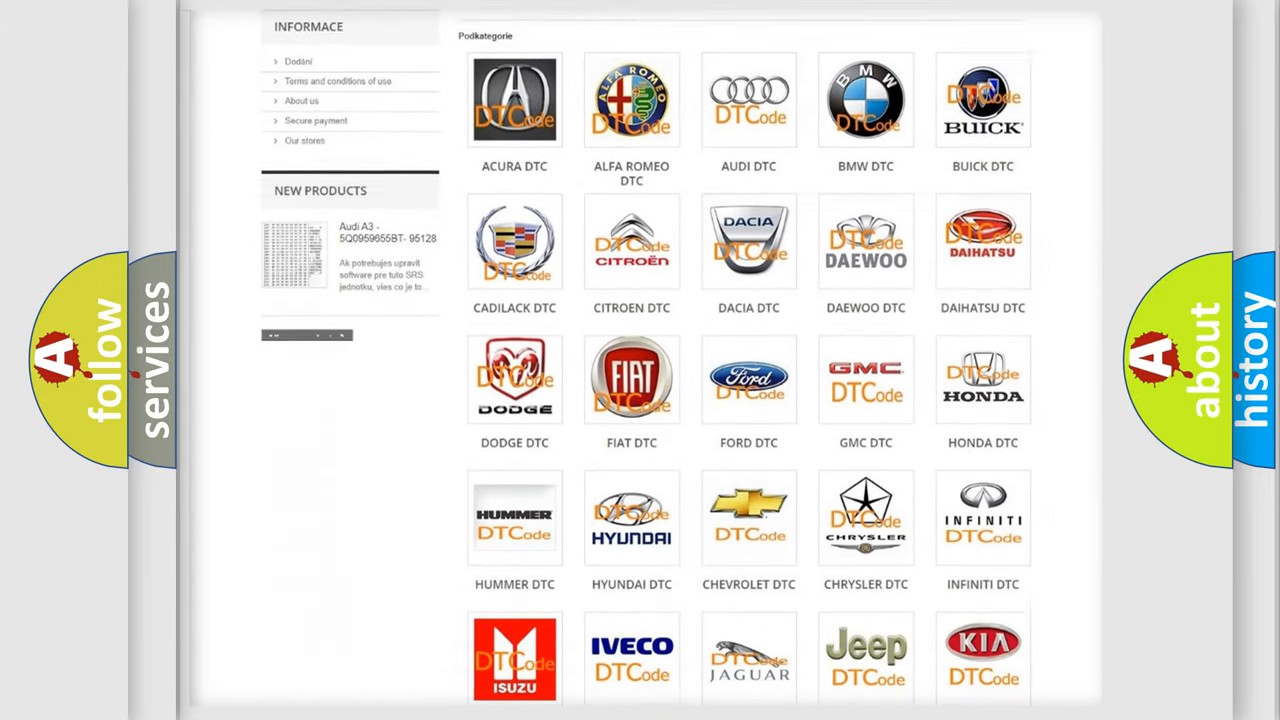
{"action": "scroll", "scroll_direction": "down", "scroll_amount": 3}
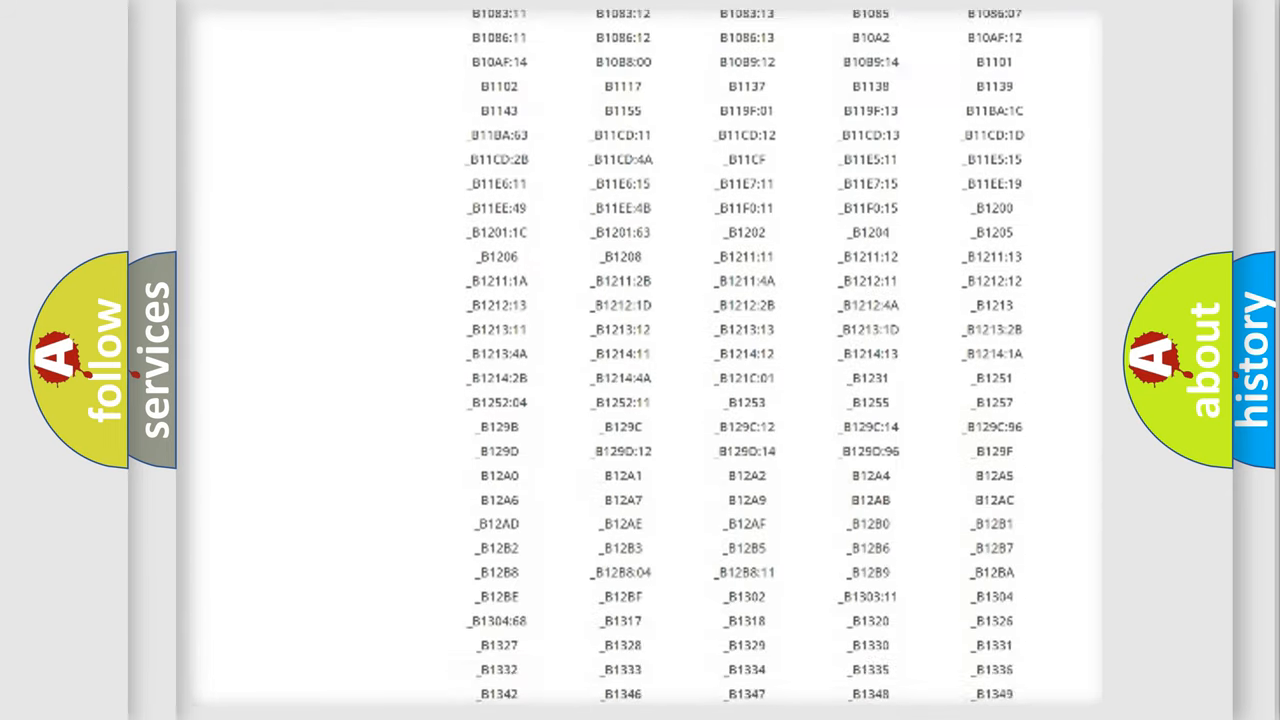
{"action": "scroll", "scroll_direction": "down", "scroll_amount": 3}
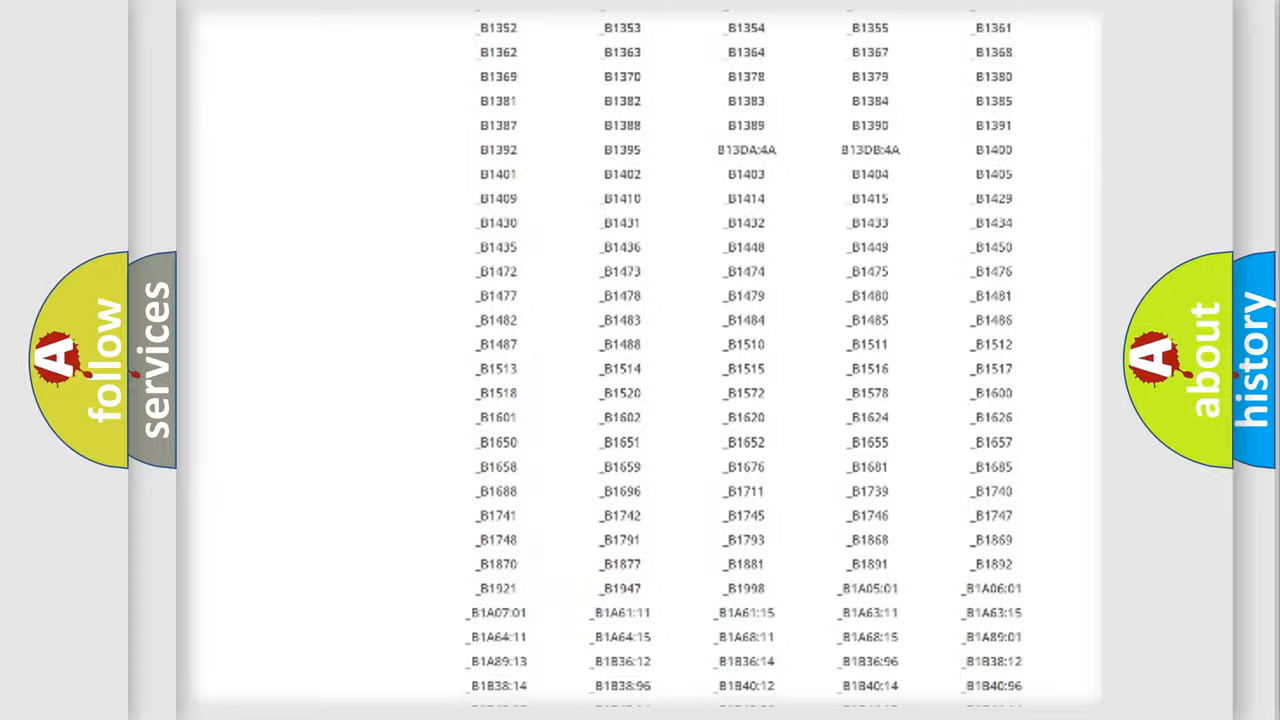